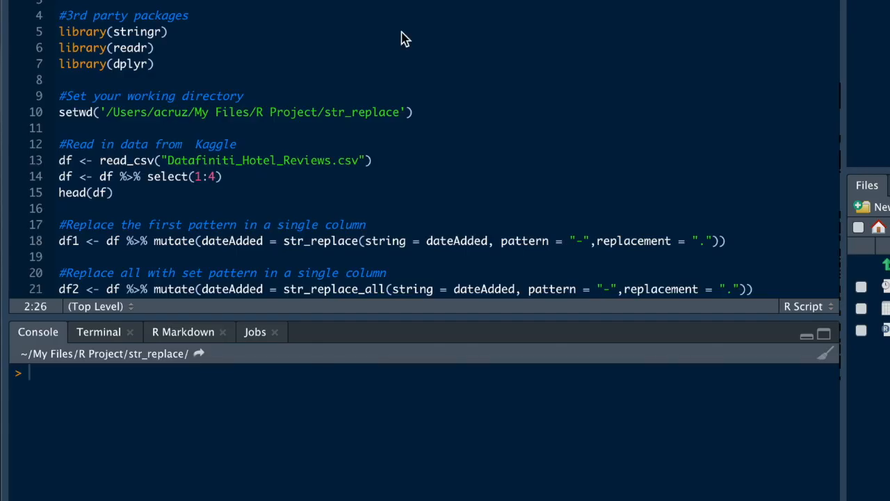
mouse_move(224, 4)
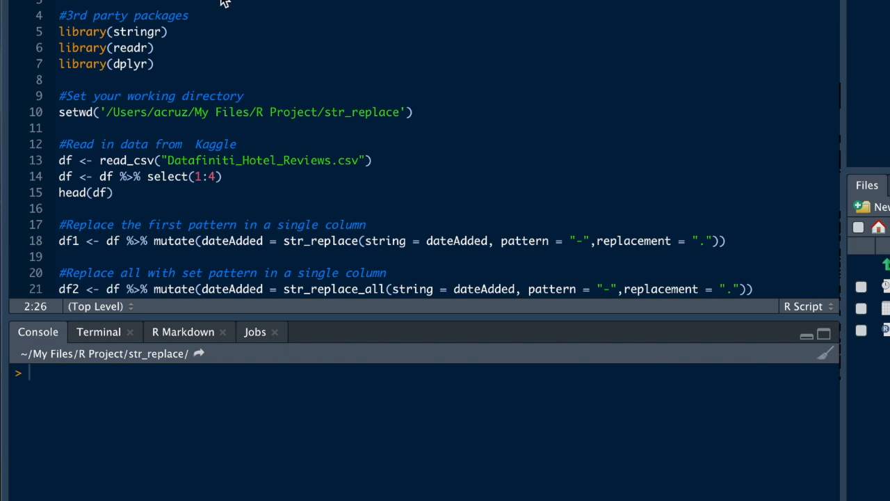
mouse_move(152, 48)
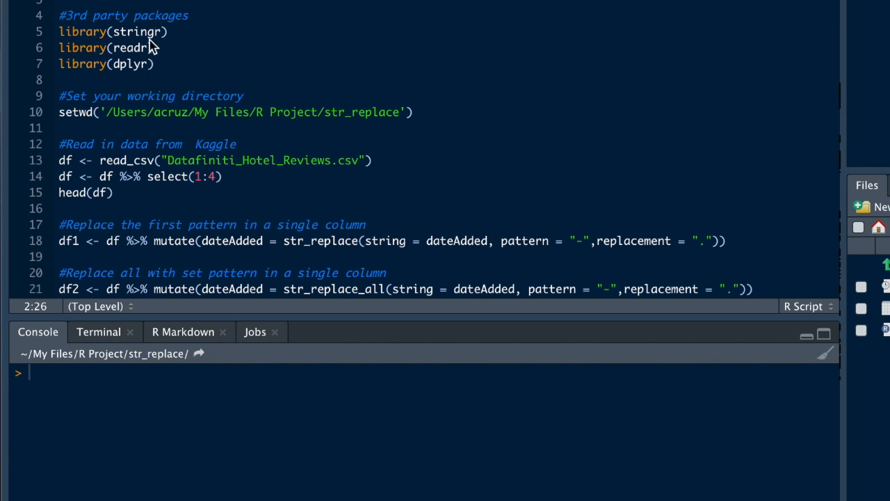
mouse_move(132, 8)
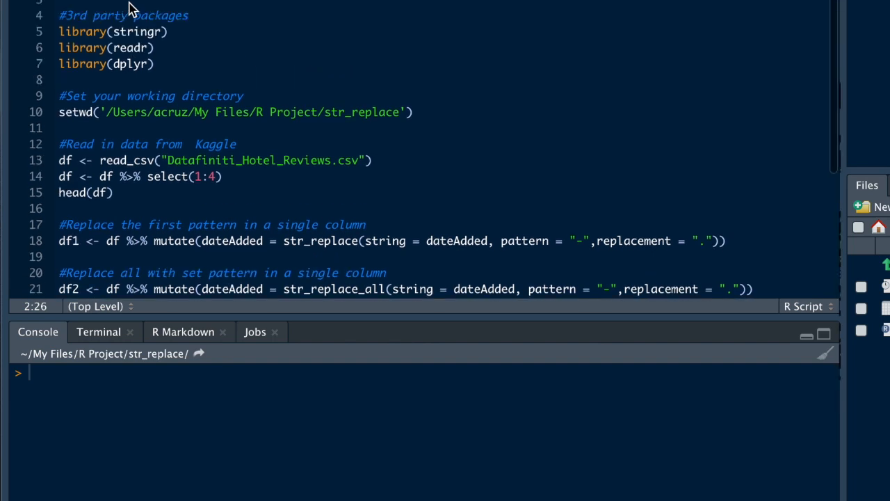
mouse_move(63, 35)
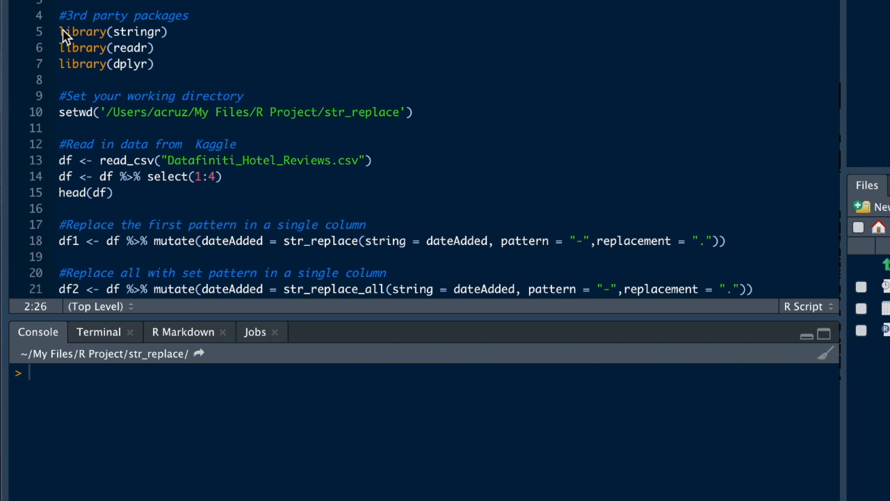
- Run the stringr, readr and dplyr library calls and the working-directory setting
drag(60, 31, 154, 63)
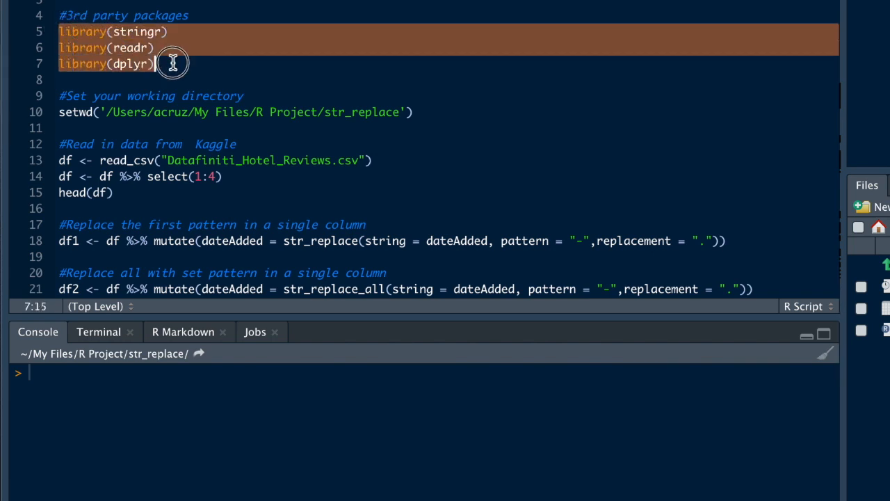
mouse_move(157, 47)
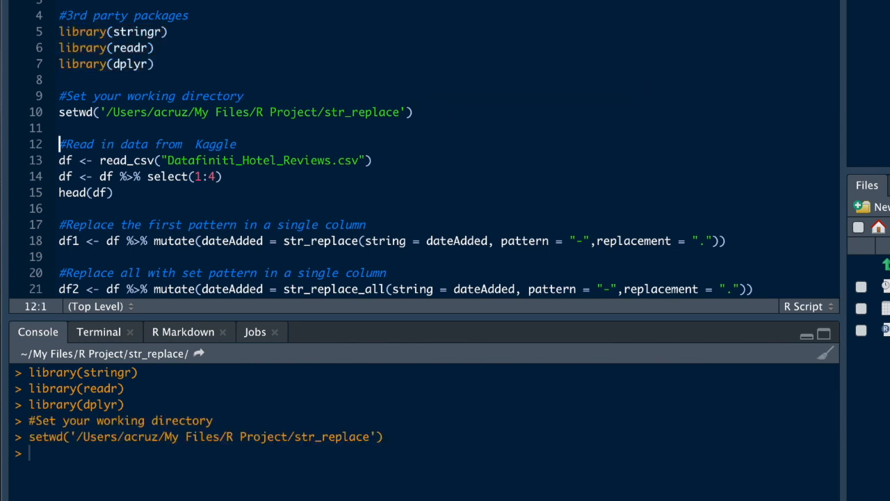
scroll(down, 3)
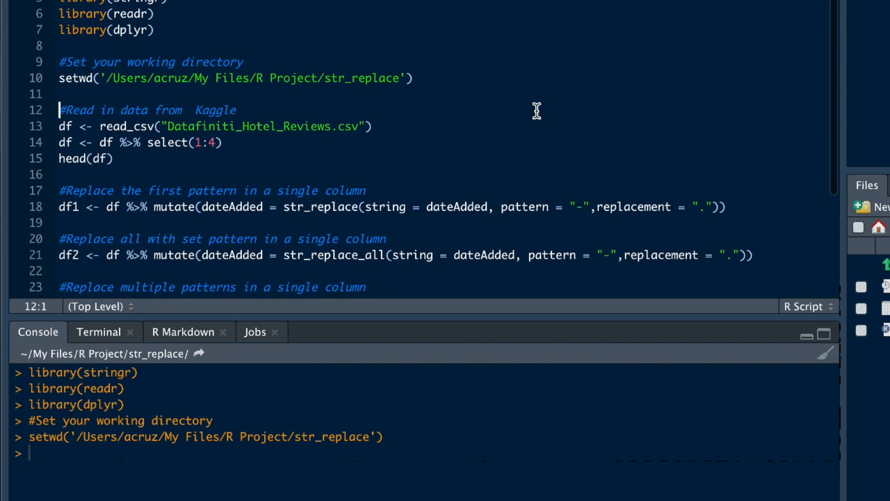
mouse_move(414, 130)
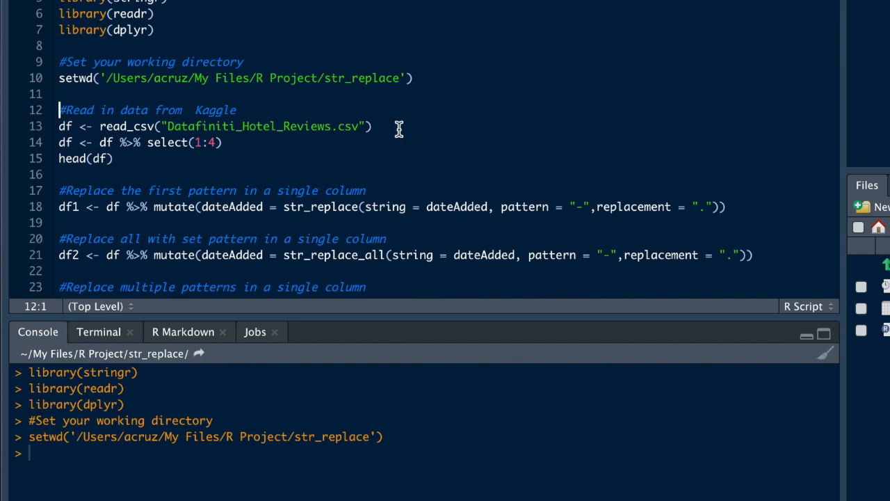
- Run lines 13–15 to import the hotel reviews CSV, keep four columns, and preview df
click(372, 126)
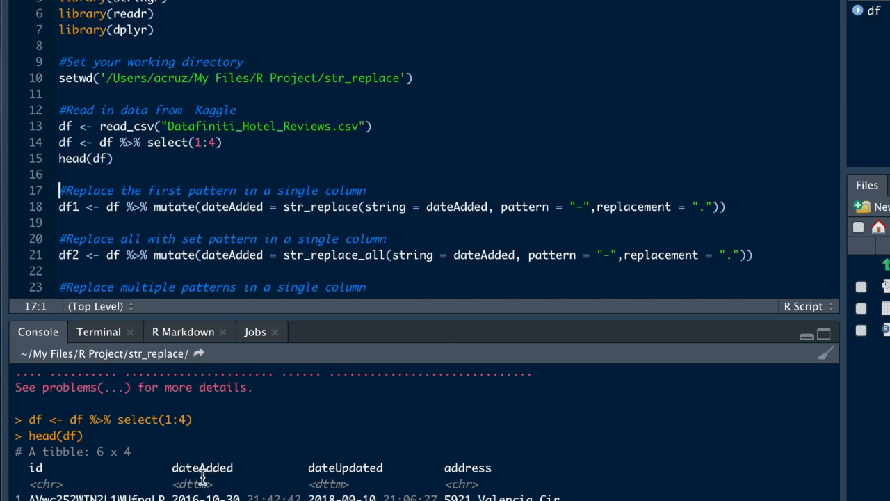
mouse_move(450, 170)
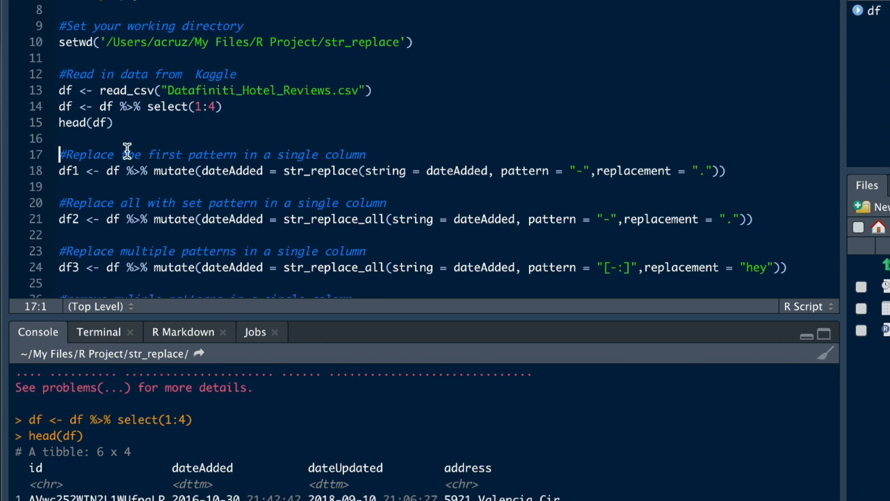
mouse_move(135, 170)
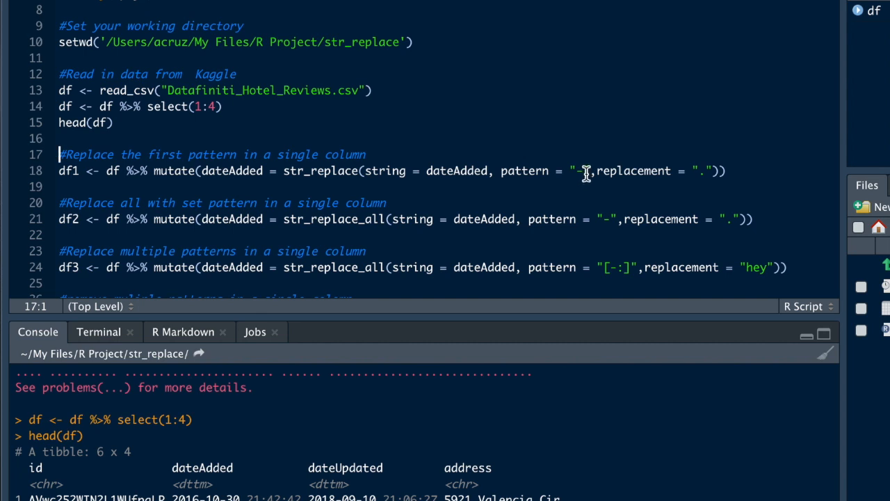
mouse_move(464, 208)
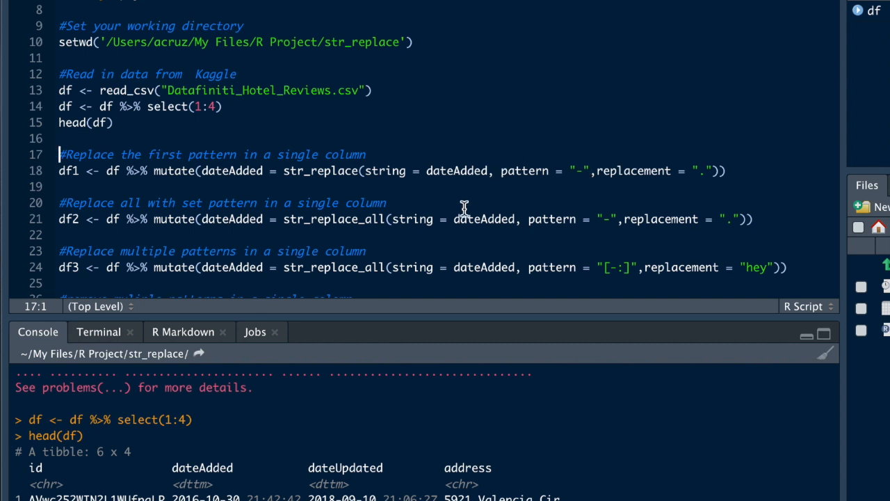
mouse_move(205, 495)
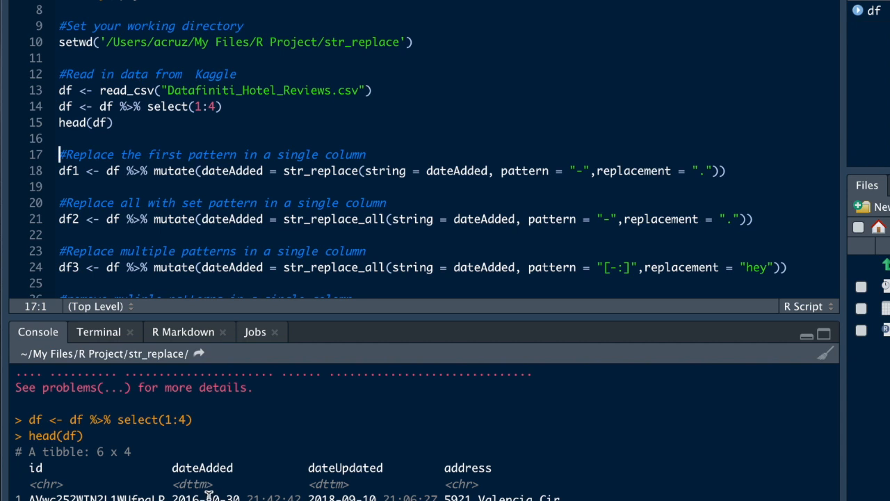
mouse_move(202, 176)
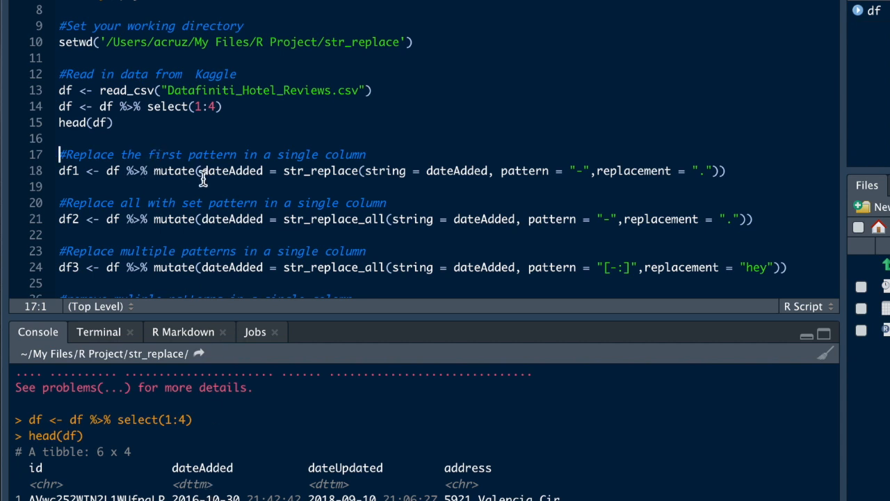
mouse_move(301, 172)
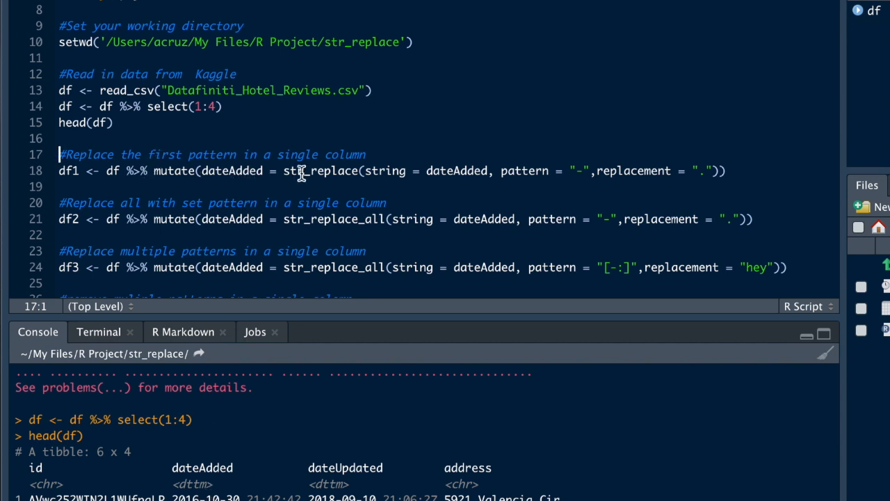
mouse_move(379, 176)
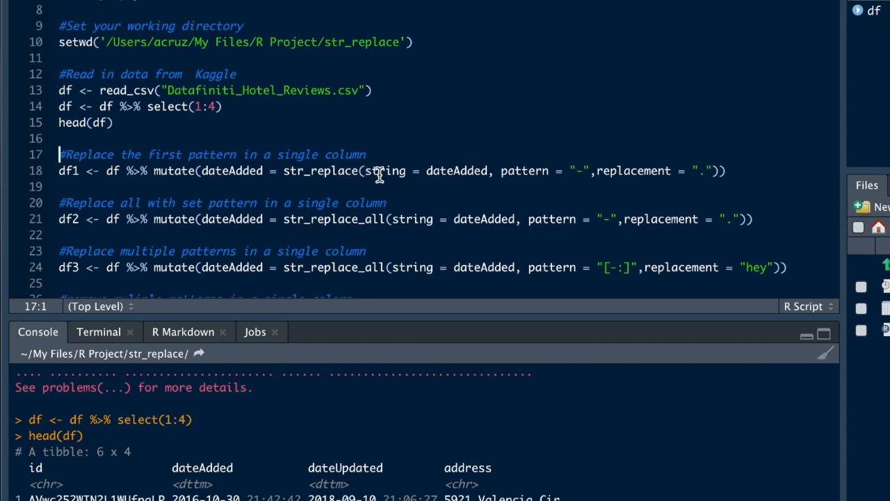
mouse_move(428, 170)
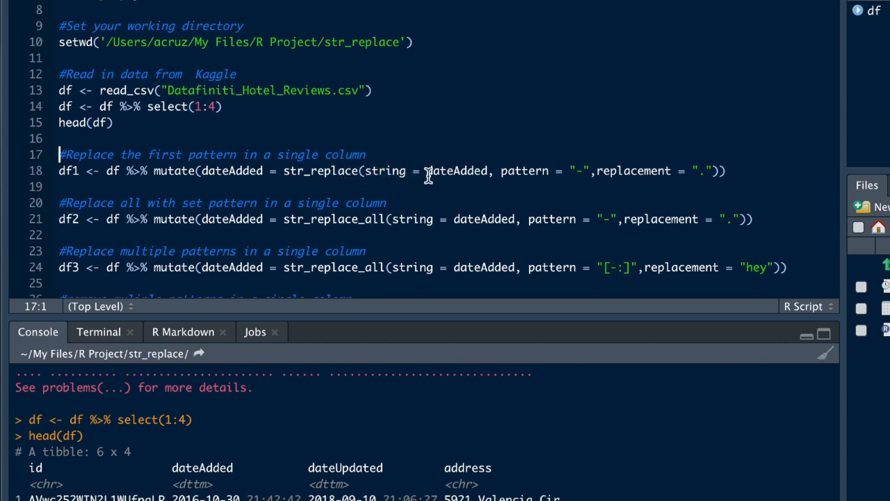
mouse_move(504, 171)
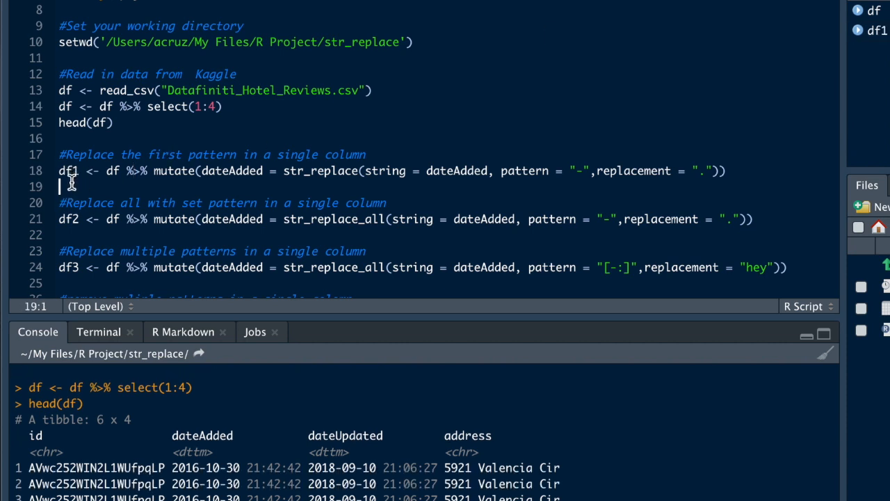
- Add head(df1) on line 19 after the first-dash dateAdded replacement
text(head()
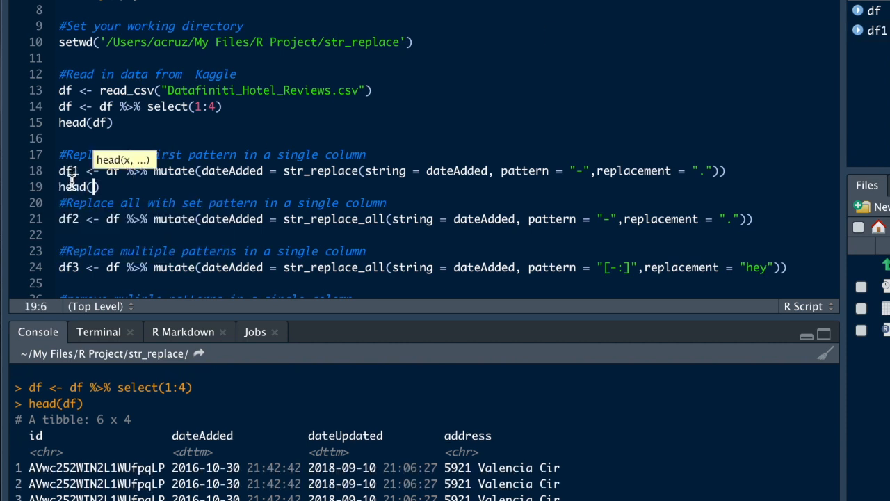
text(df)
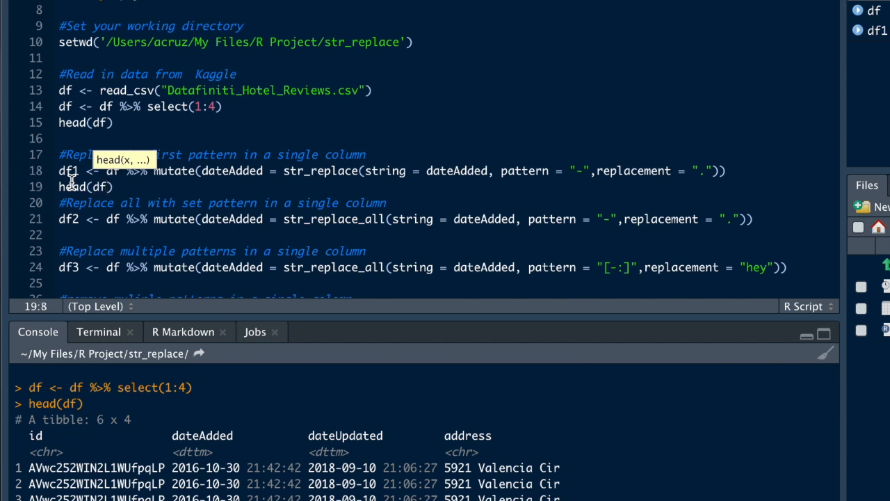
text(1)
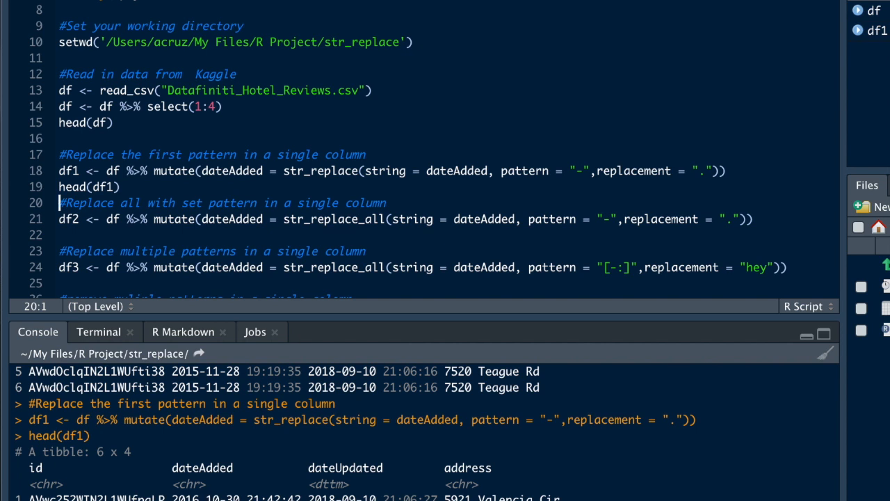
mouse_move(202, 496)
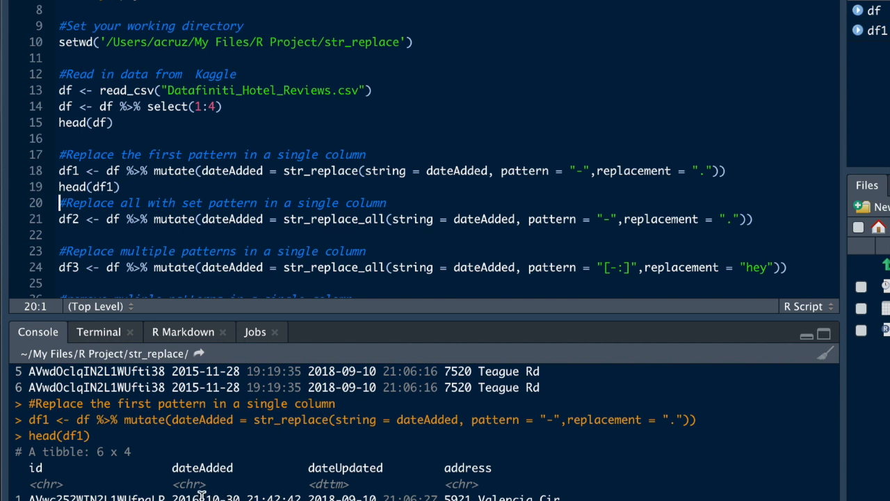
mouse_move(295, 129)
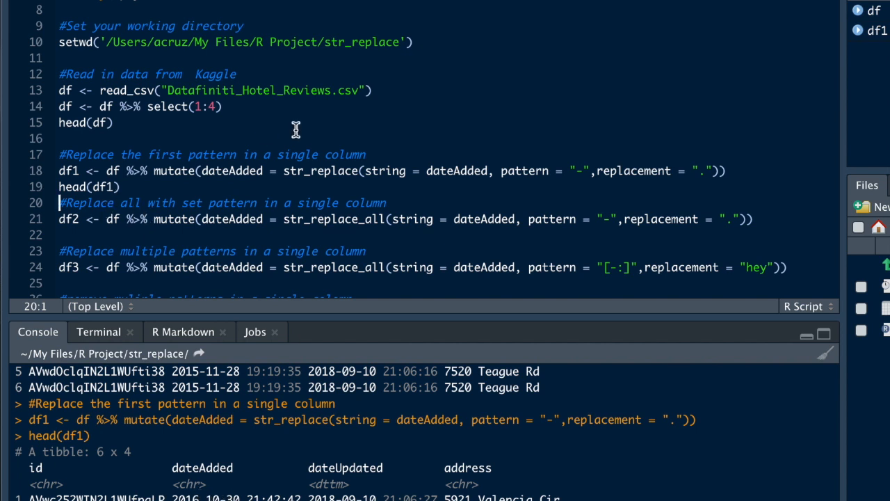
mouse_move(328, 170)
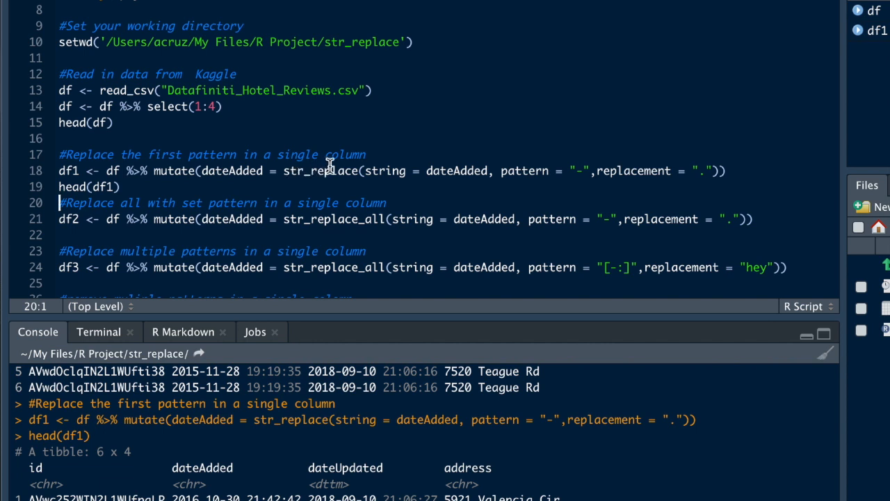
mouse_move(290, 219)
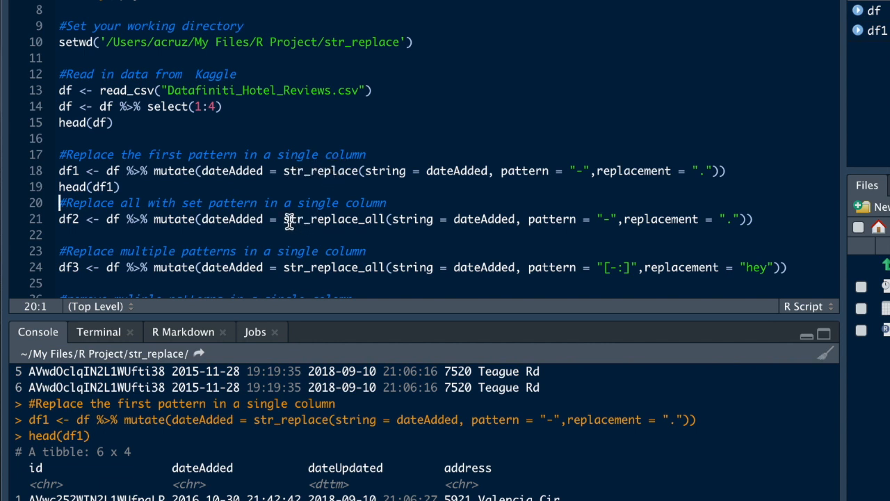
- Add head(df2) after the str_replace_all dateAdded line and run the df2 block
click(275, 220)
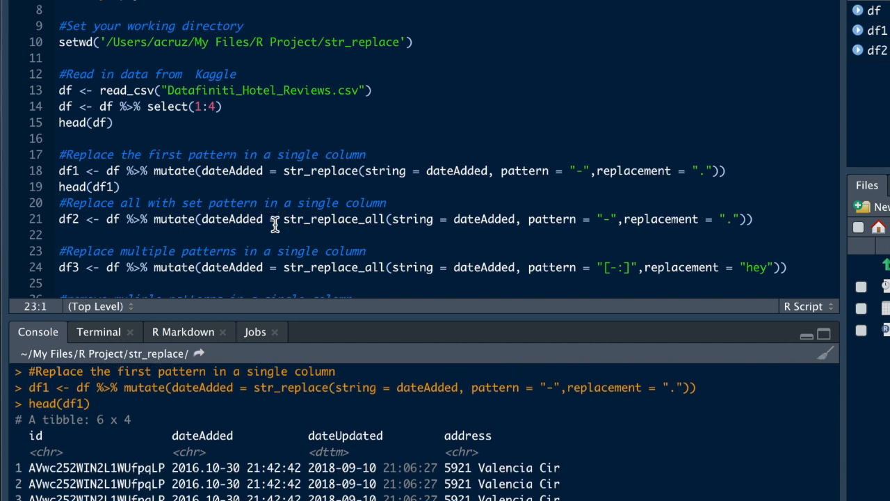
text(head)
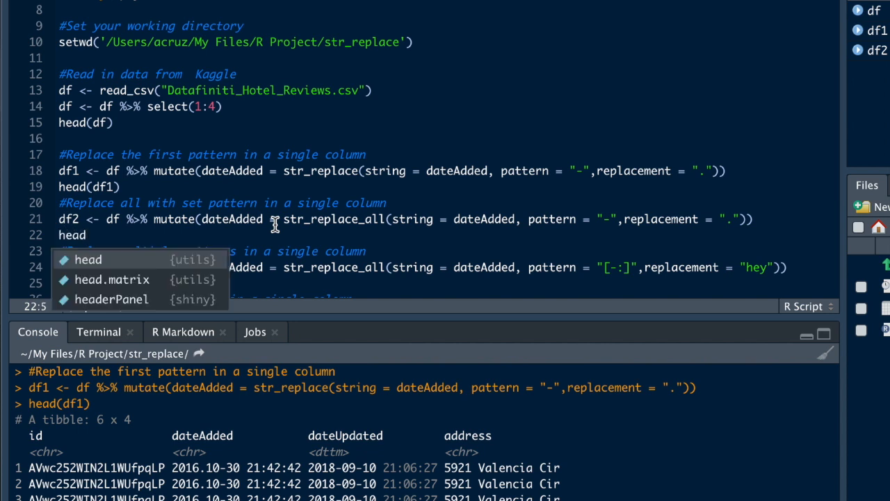
text((df2)
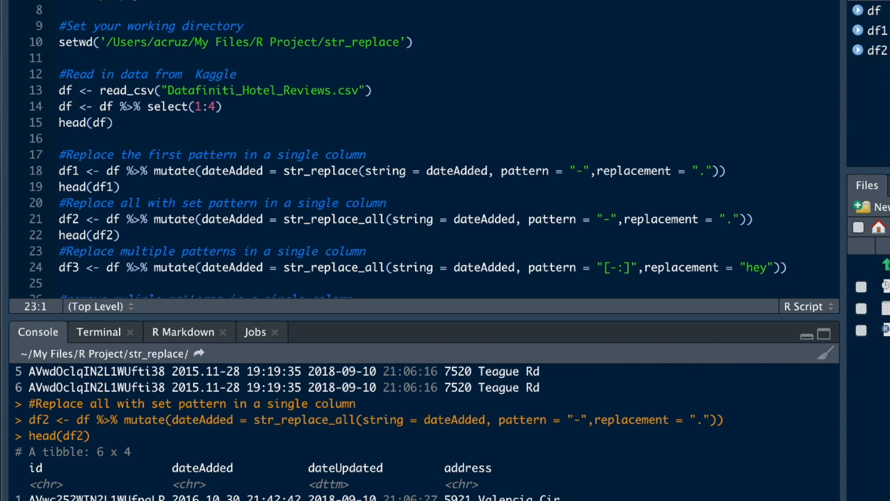
mouse_move(212, 496)
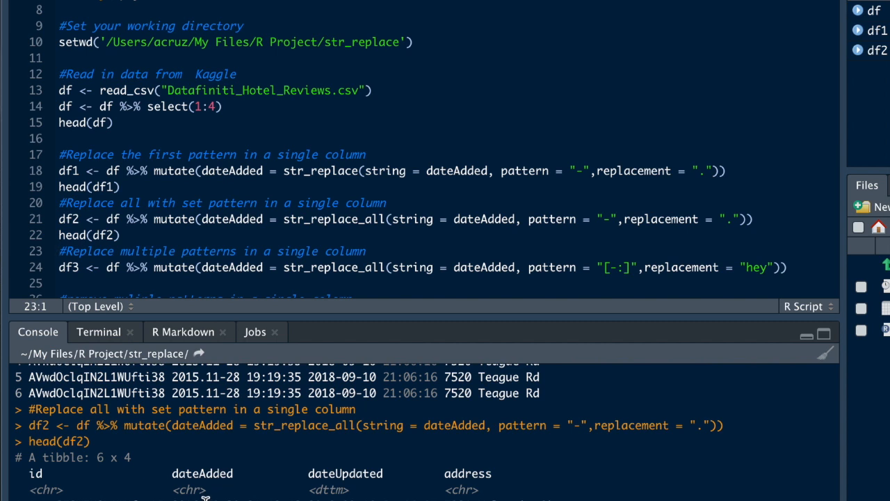
mouse_move(229, 495)
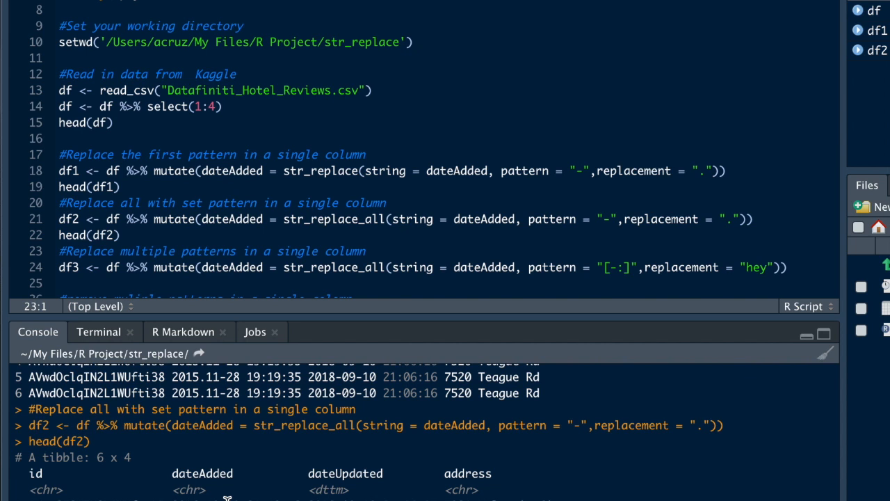
mouse_move(332, 306)
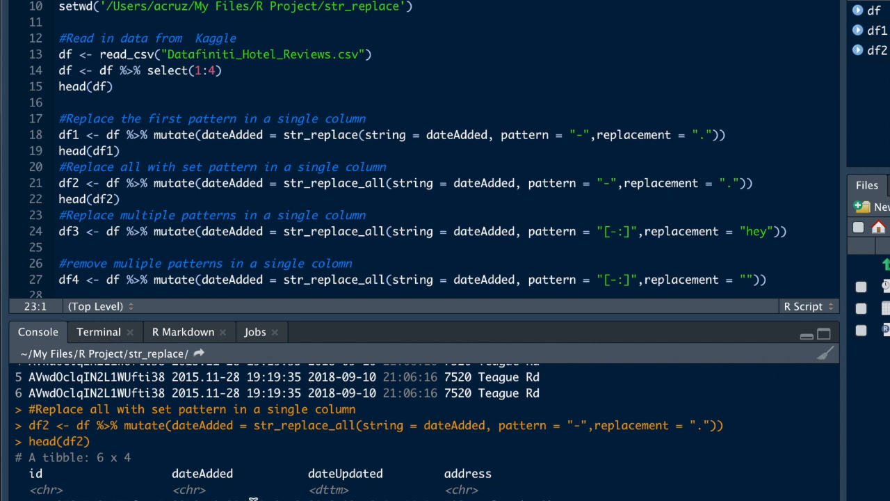
click(61, 215)
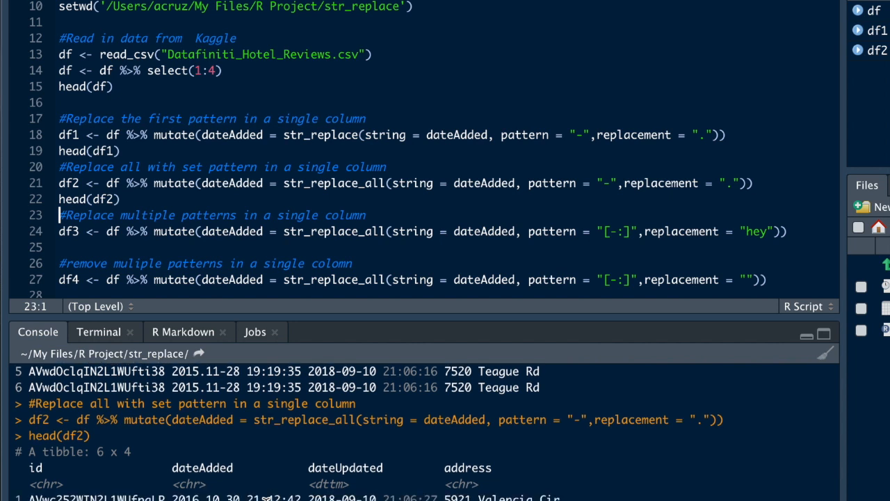
mouse_move(331, 245)
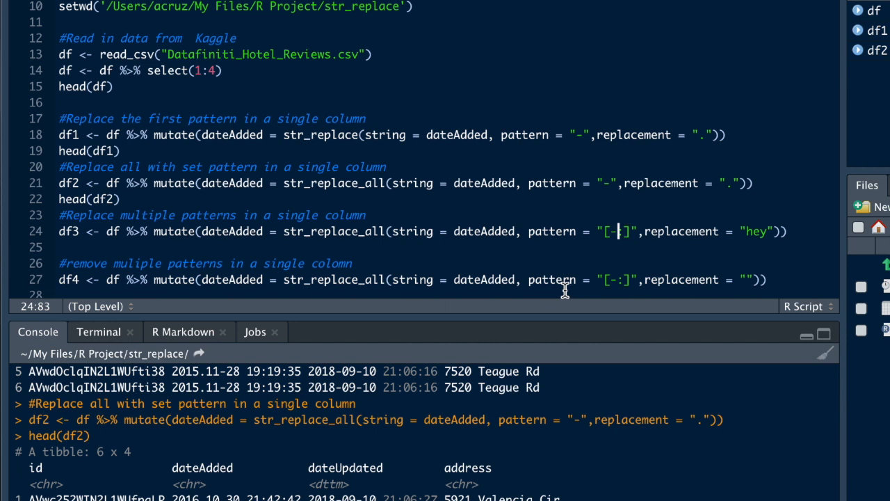
- Add the colon to df3's pattern and type head(df3) below the df3 line
text(:)
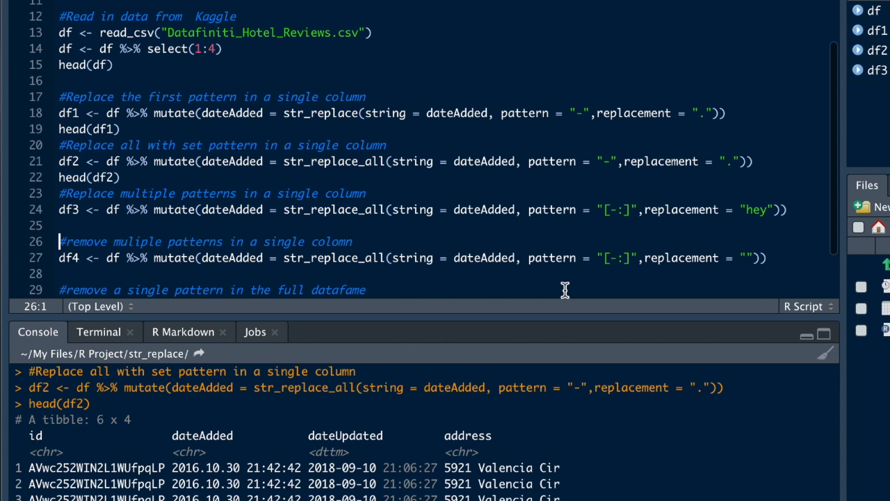
text(head)
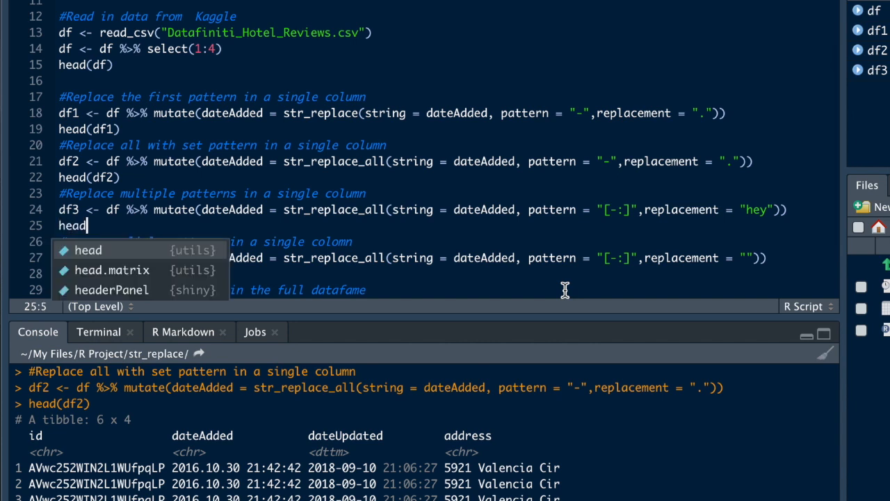
text((df3))
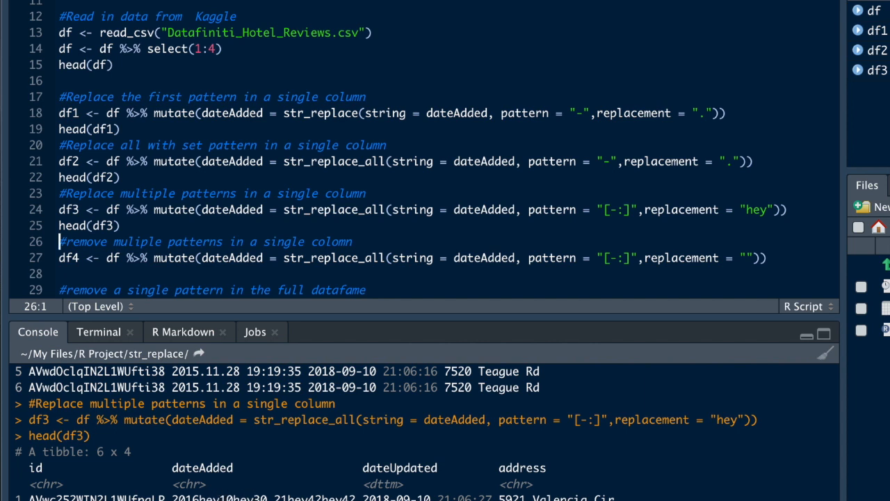
mouse_move(294, 493)
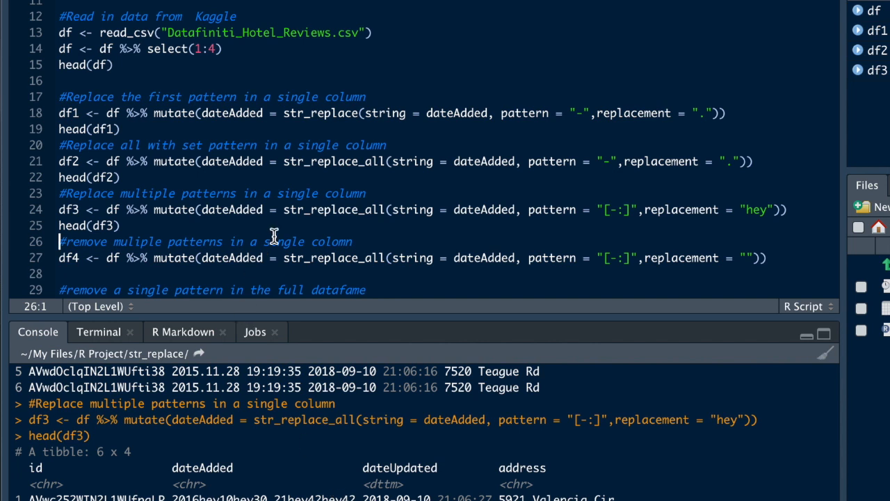
mouse_move(666, 250)
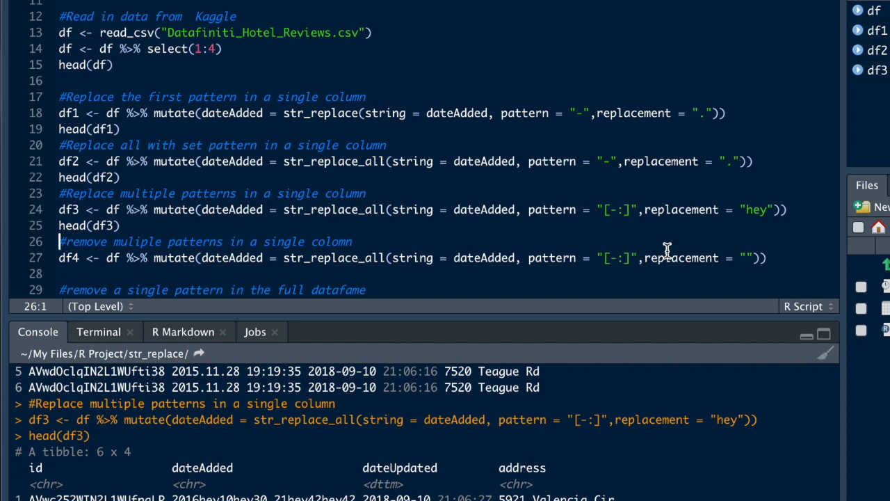
mouse_move(618, 258)
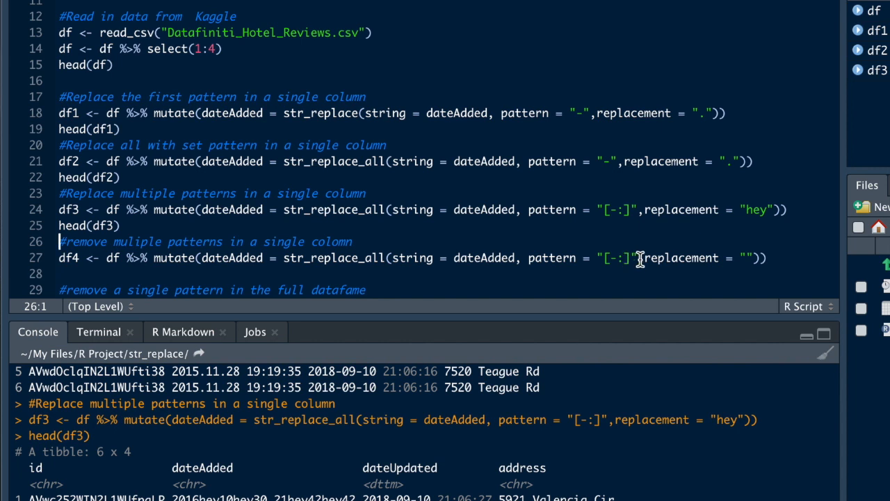
mouse_move(616, 258)
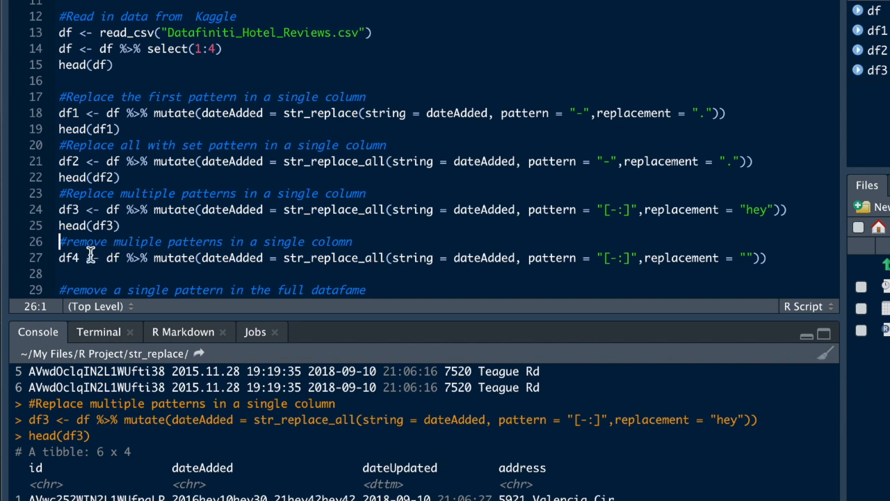
mouse_move(325, 258)
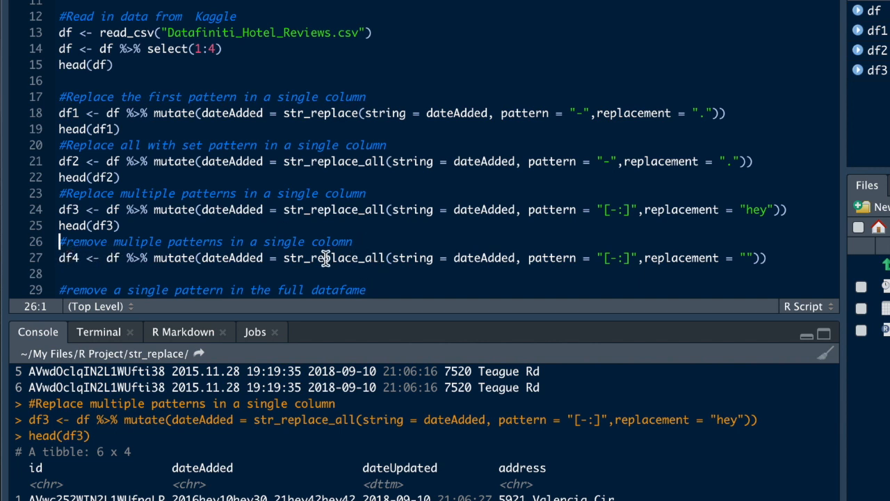
mouse_move(582, 197)
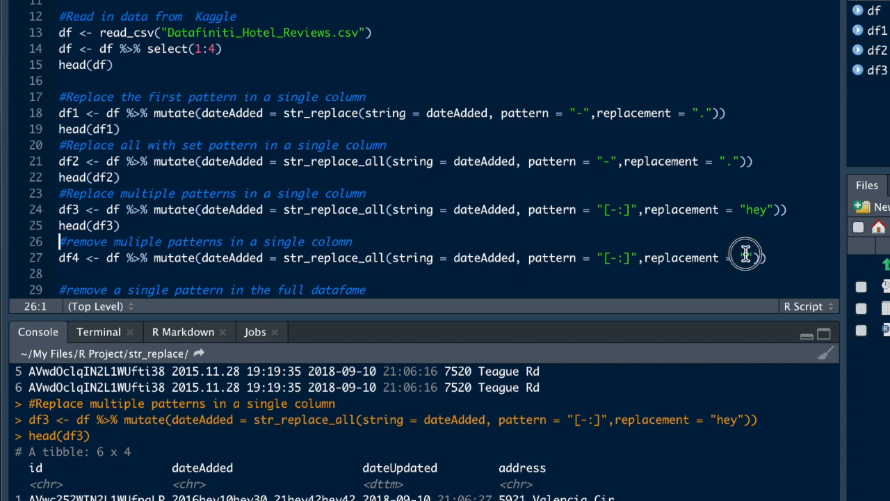
- Set df4's replacement to a space and add head(df4) below it
text("")
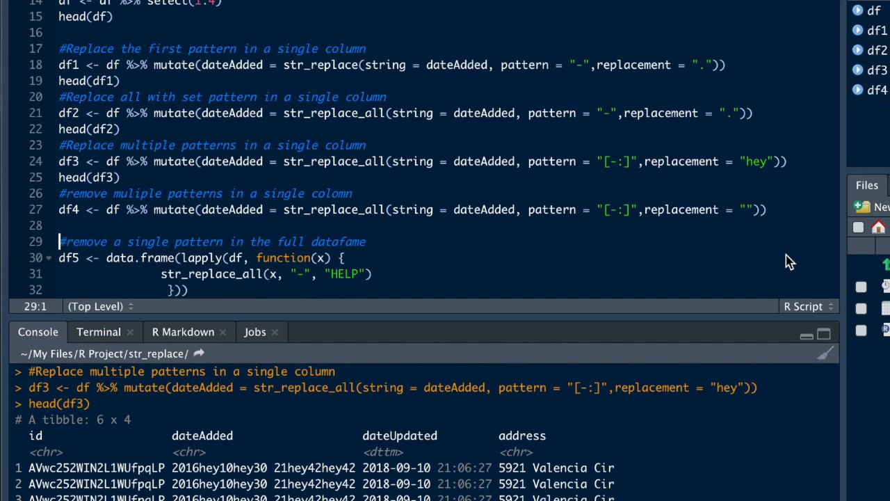
text(he)
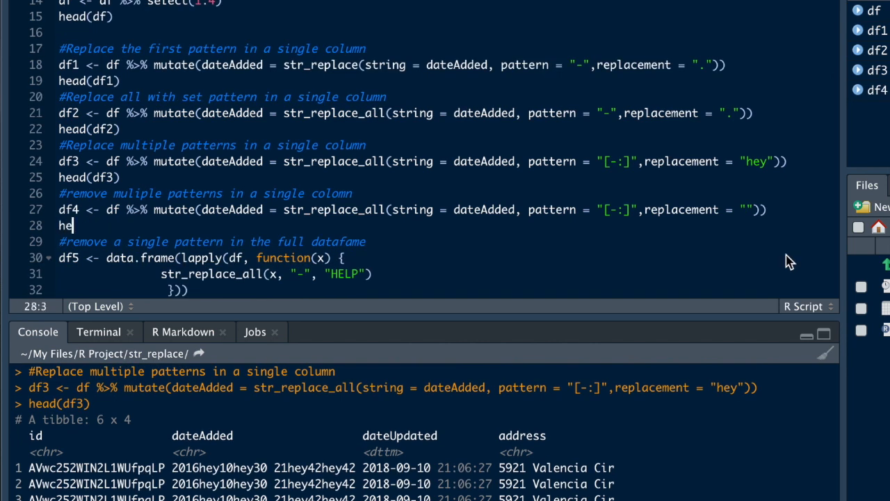
text(ad])
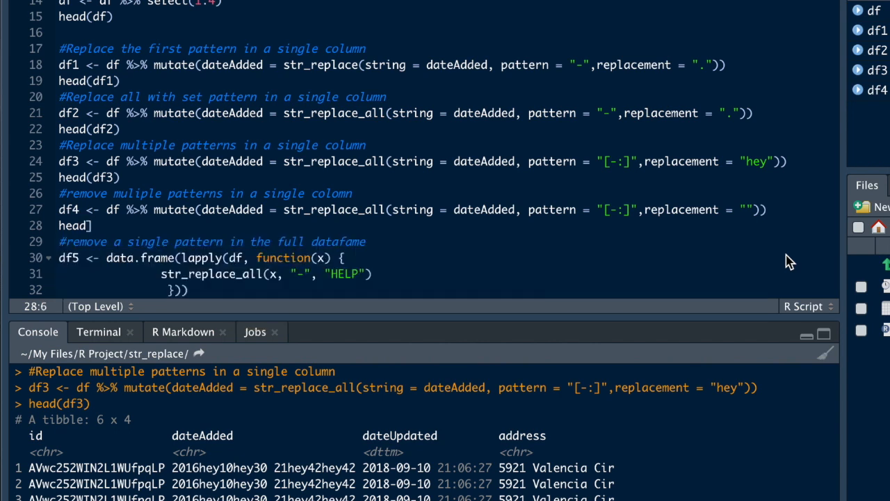
key(Backspace)
text(df4)
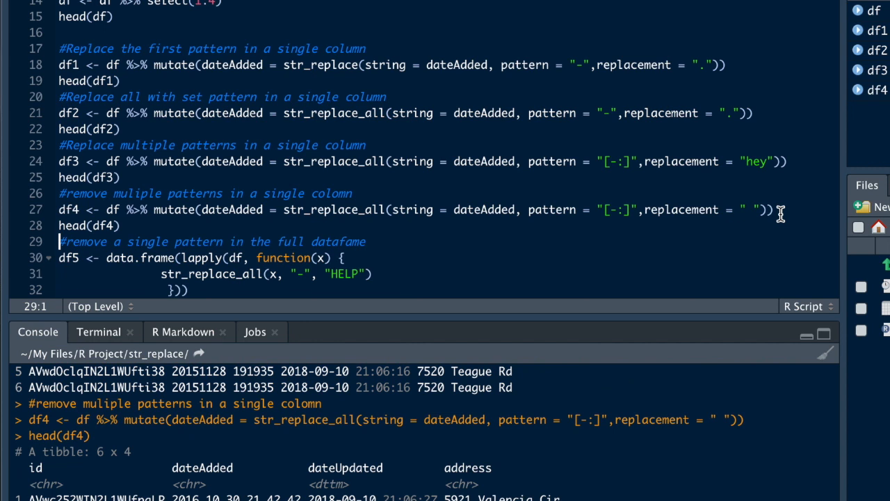
mouse_move(202, 494)
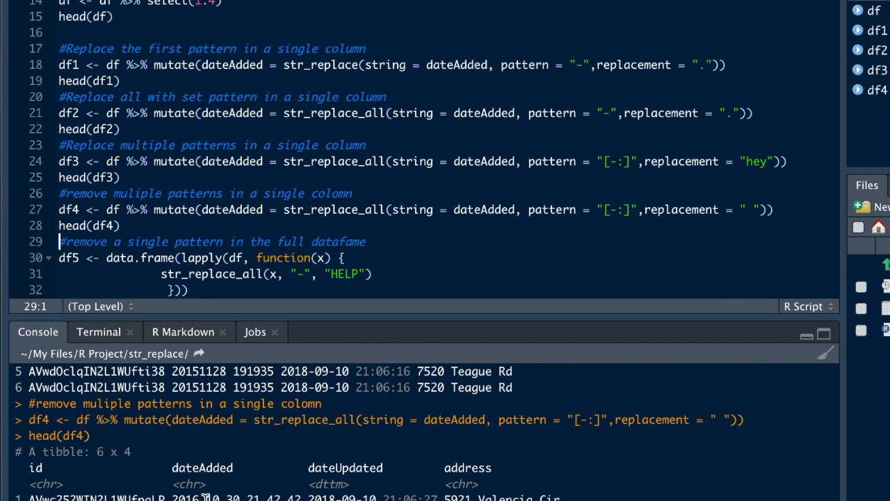
mouse_move(273, 255)
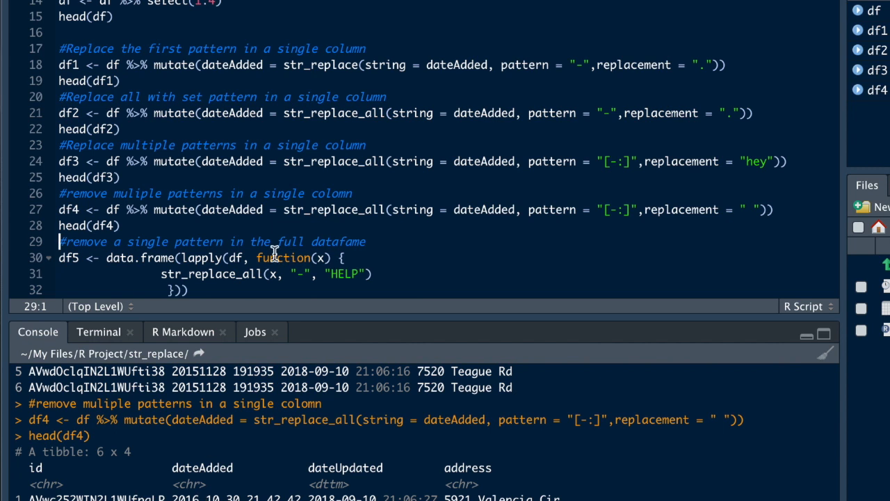
- Place the caret on the df5 lapply block replacing dashes with HELP
scroll(down, 3)
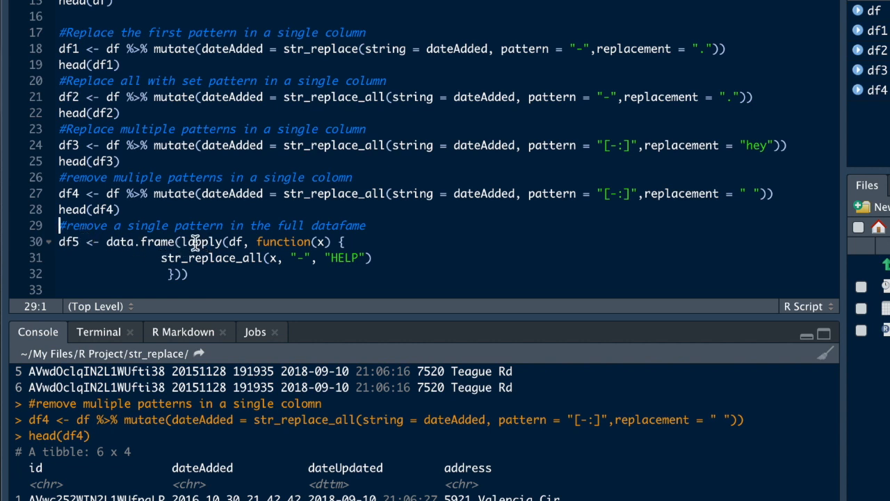
mouse_move(203, 241)
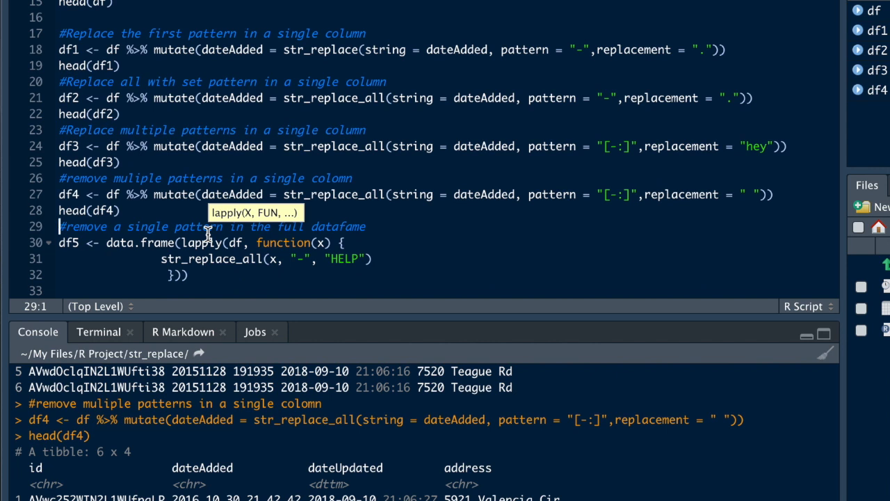
scroll(up, 3)
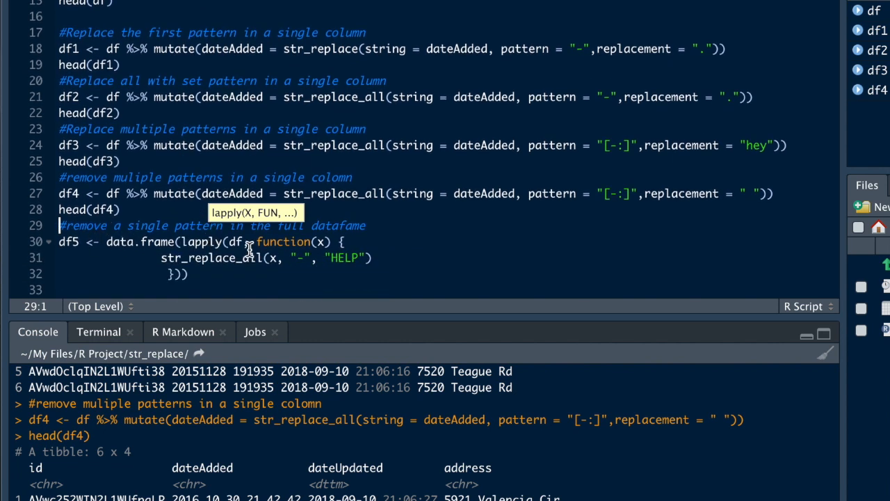
mouse_move(240, 280)
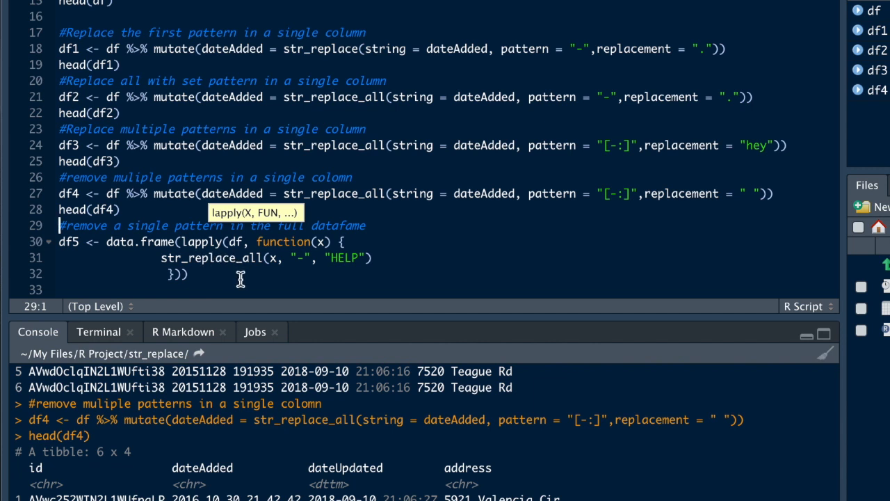
mouse_move(271, 263)
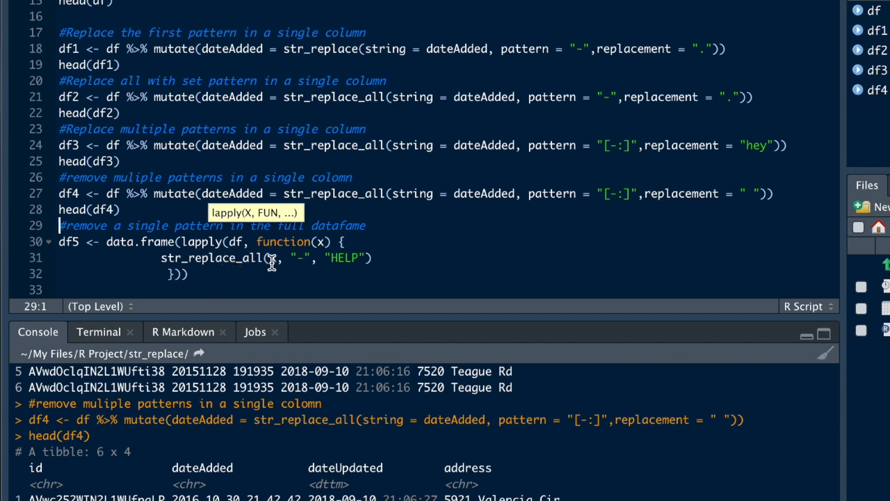
mouse_move(308, 258)
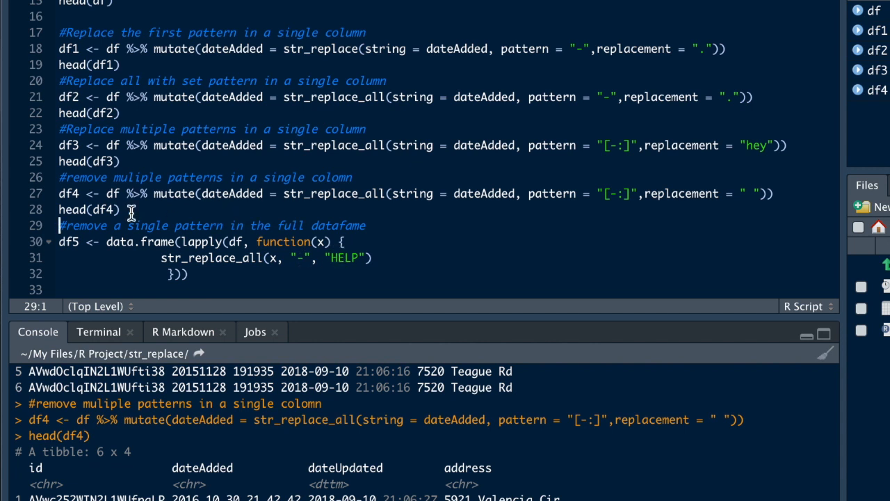
click(63, 242)
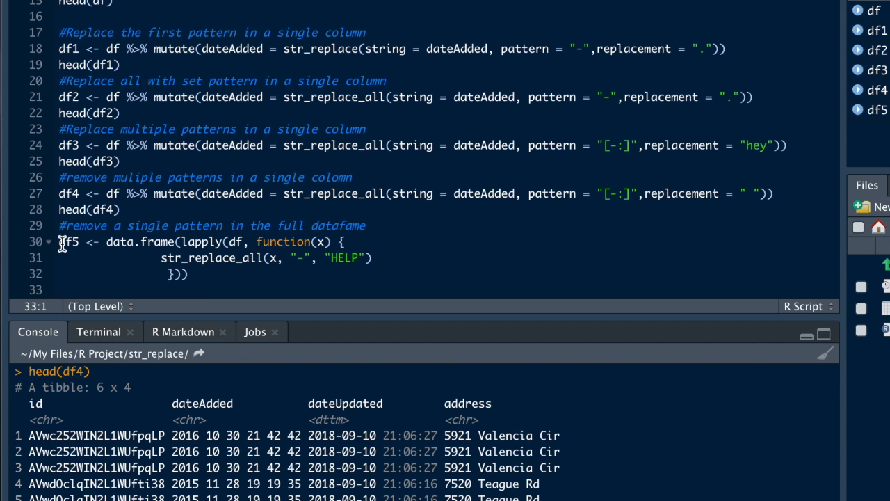
- Type head(df5) on line 33 and run it
text(head(df)
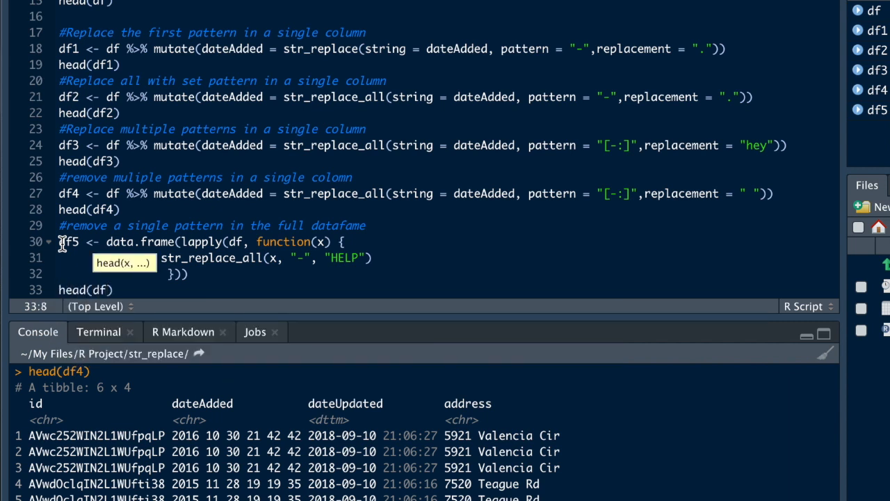
text(5)
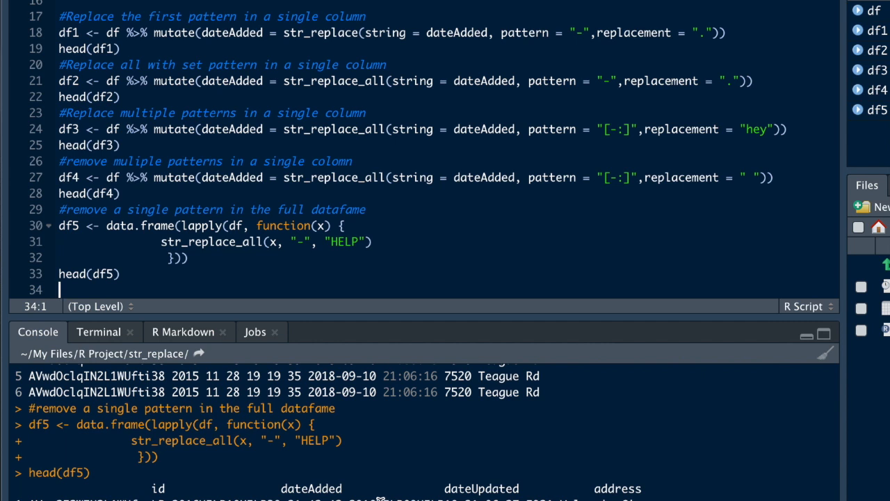
mouse_move(458, 203)
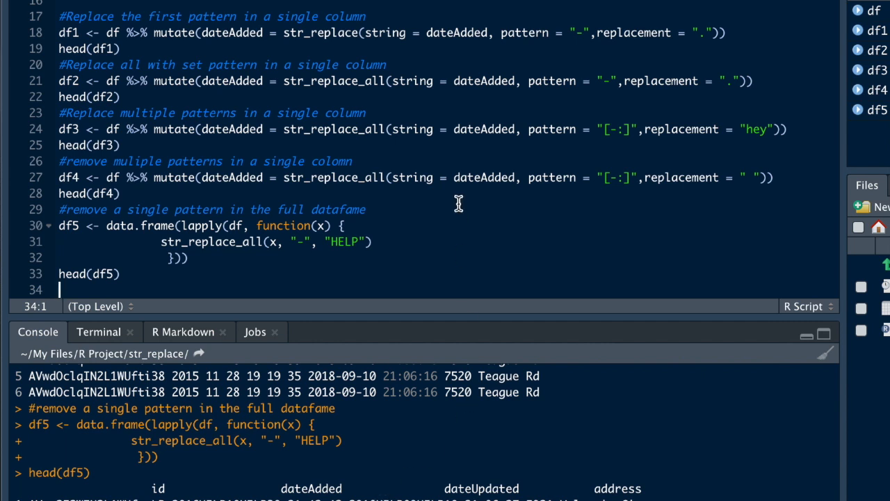